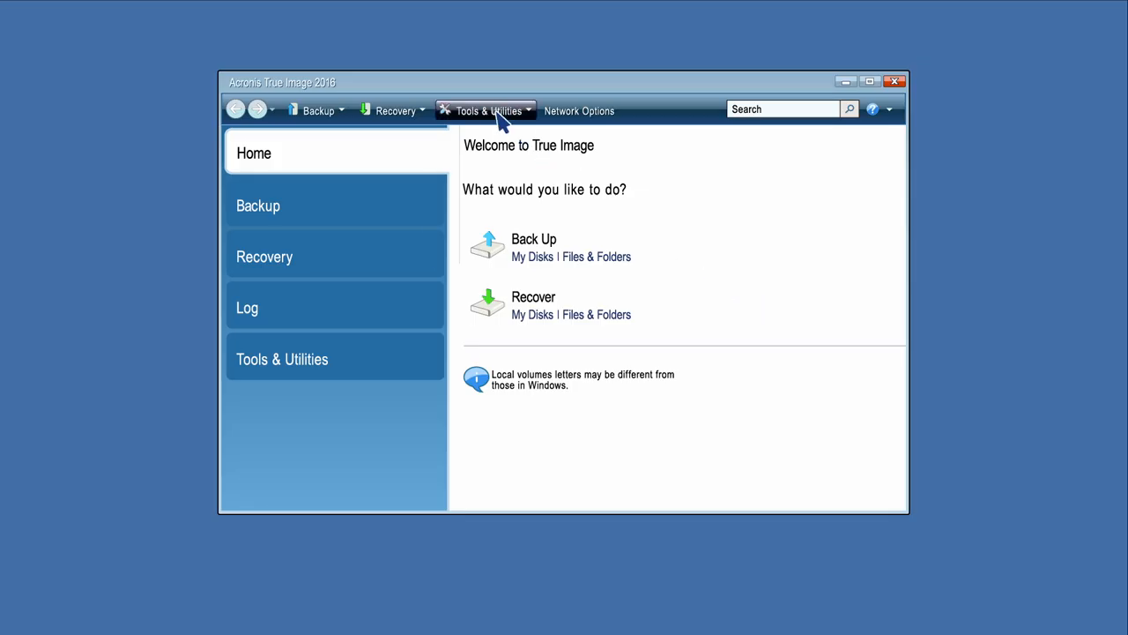
Open the Tools & Utilities menu listing disk cloning and other utilities
click(485, 111)
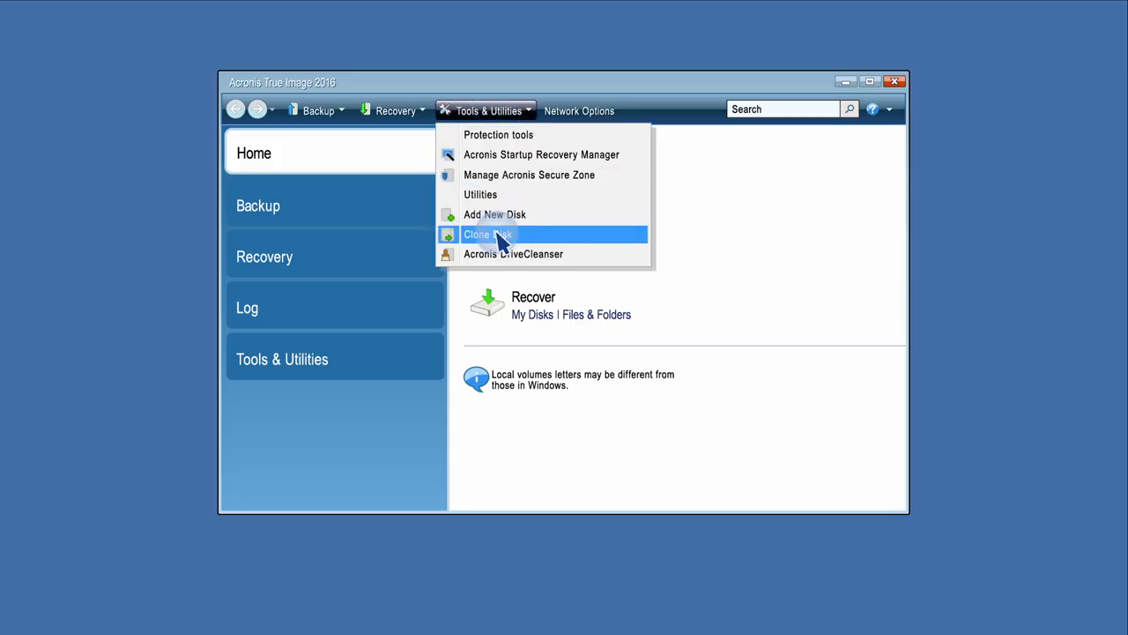
Launch Clone Disk and continue with Automatic (recommended) clone mode
click(488, 234)
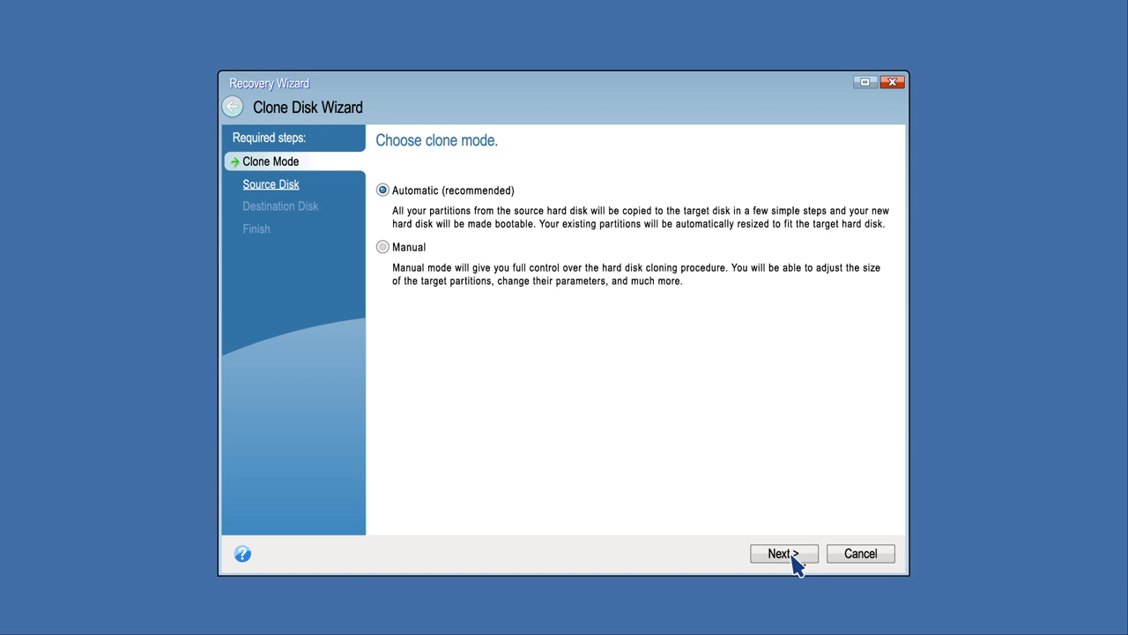
click(783, 553)
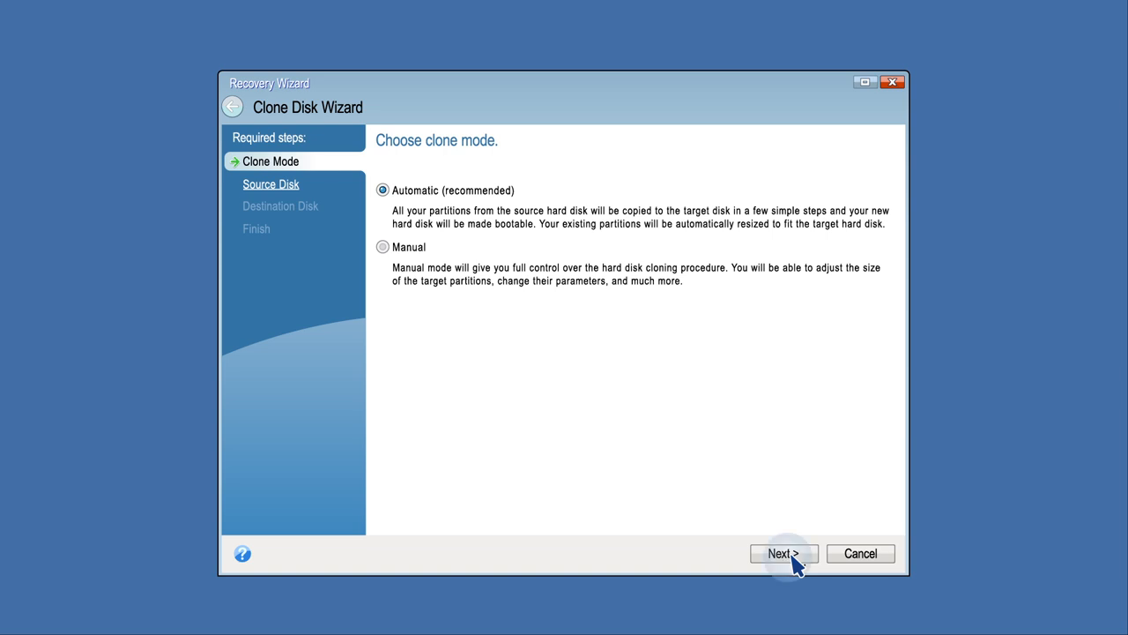
Pick Disk 1 as the source and Disk 2 (Not Initialized) as the destination
click(783, 552)
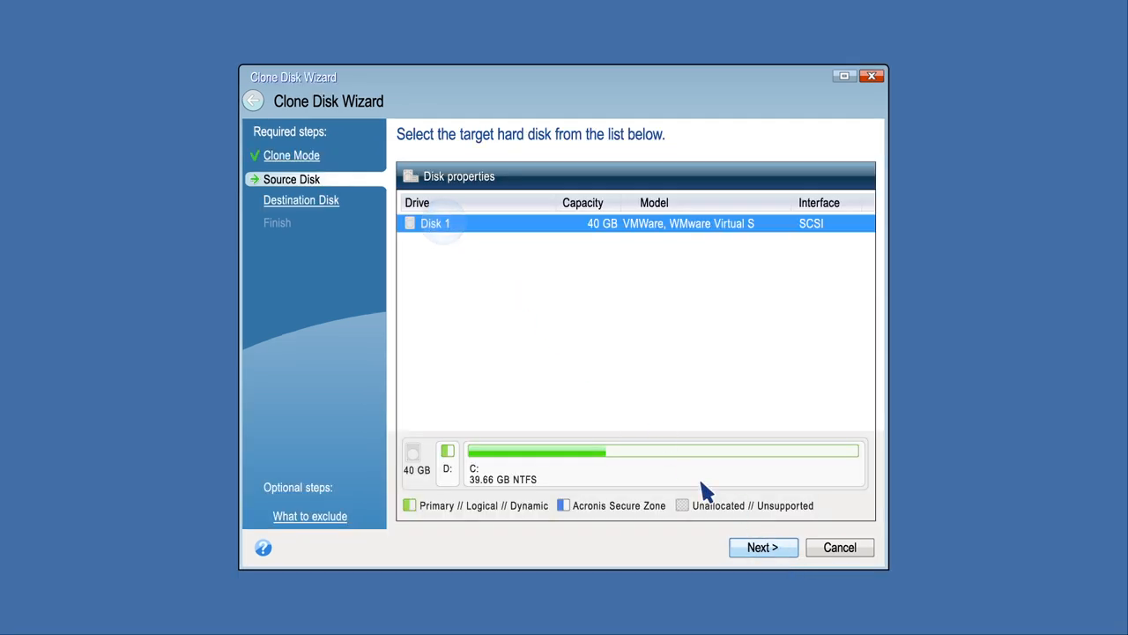
click(763, 546)
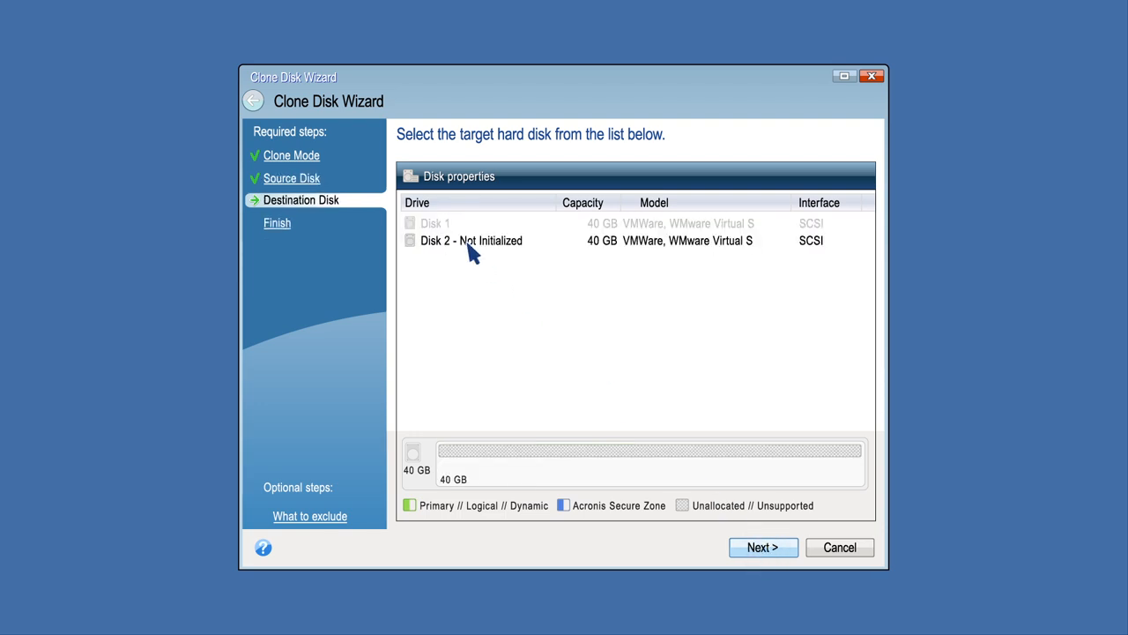
click(472, 240)
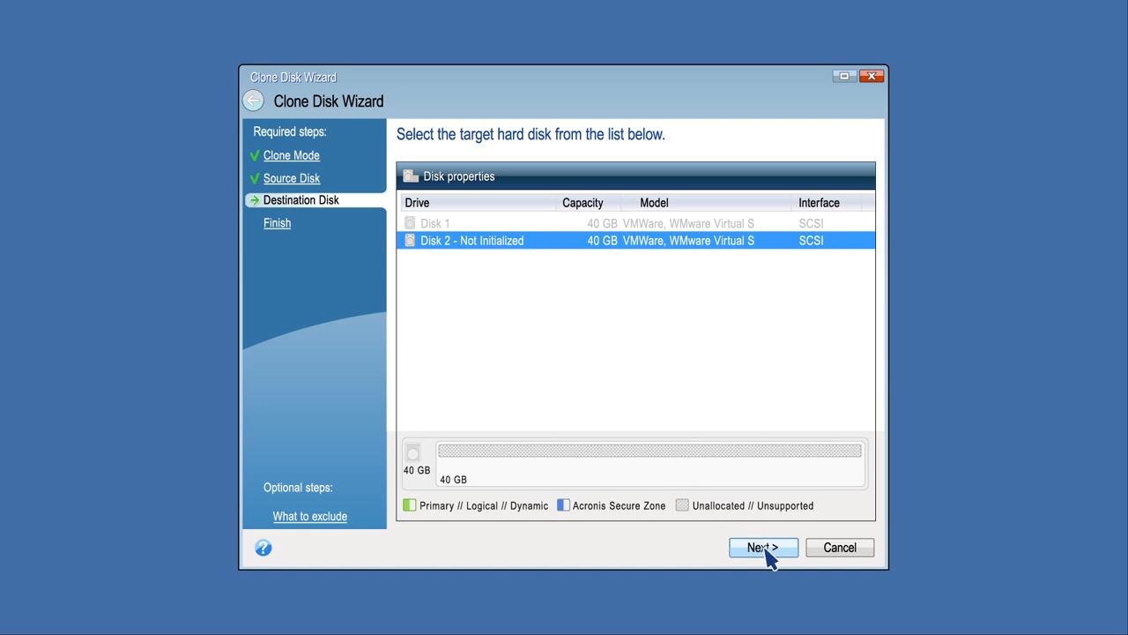
Review the Summary page and proceed with cloning Disk 1 onto Disk 2
click(763, 546)
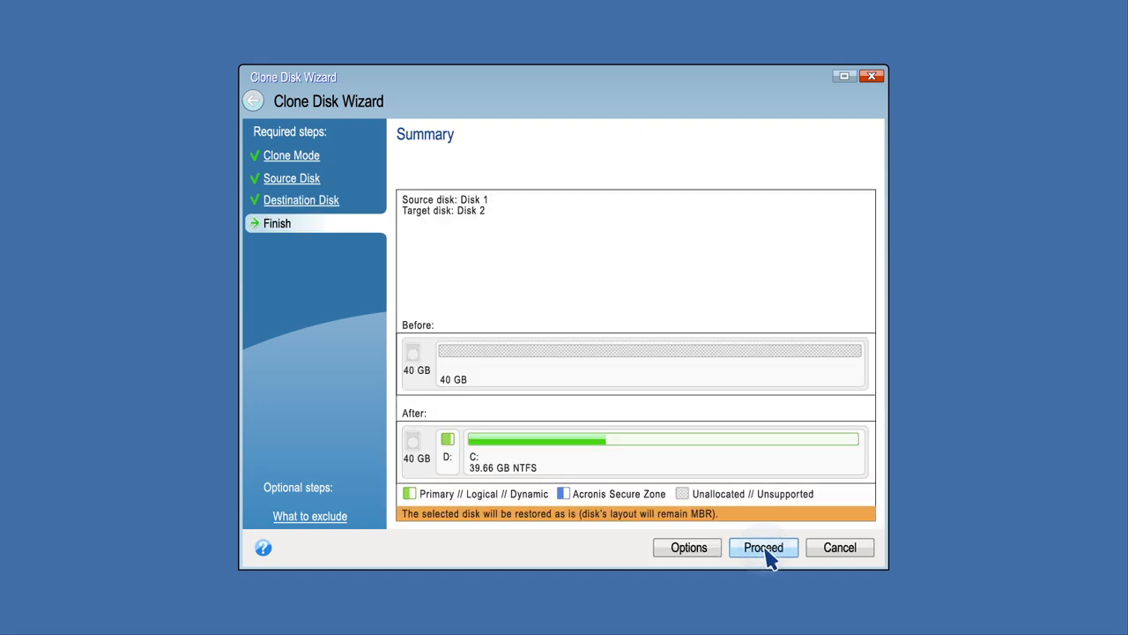
click(763, 547)
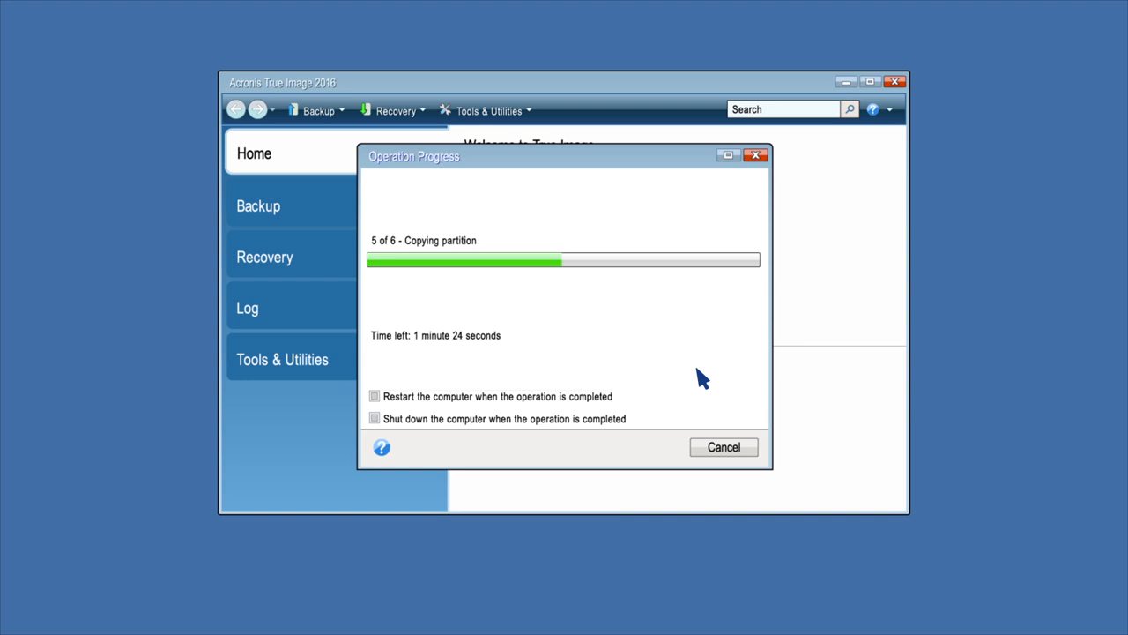
Toggle 'Restart the computer when the operation is completed' while the clone runs
click(374, 396)
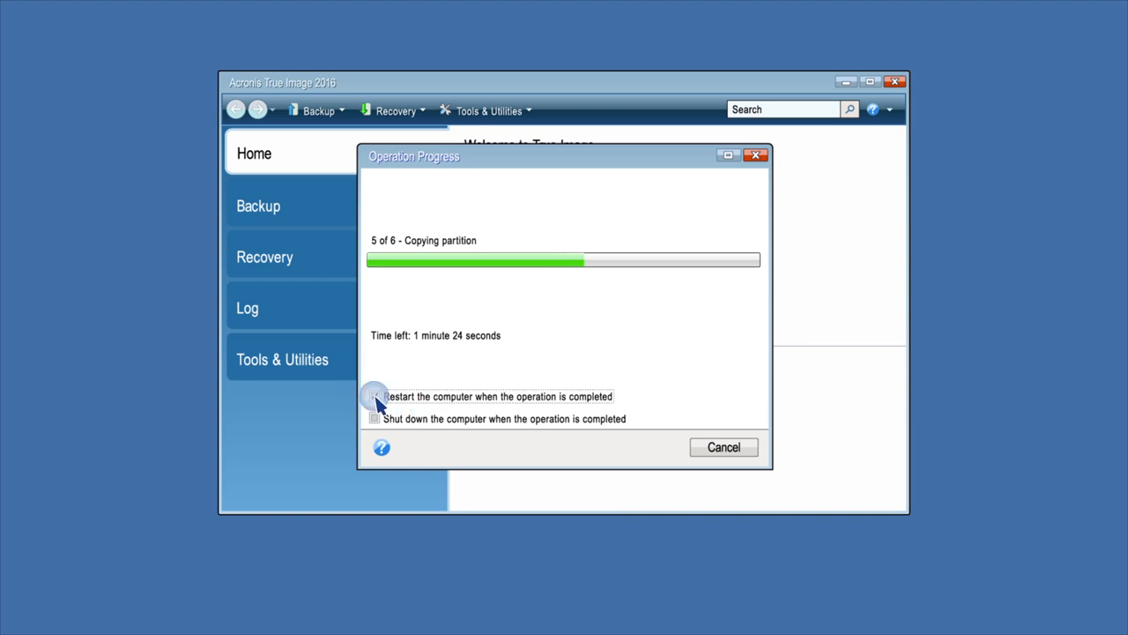
click(373, 396)
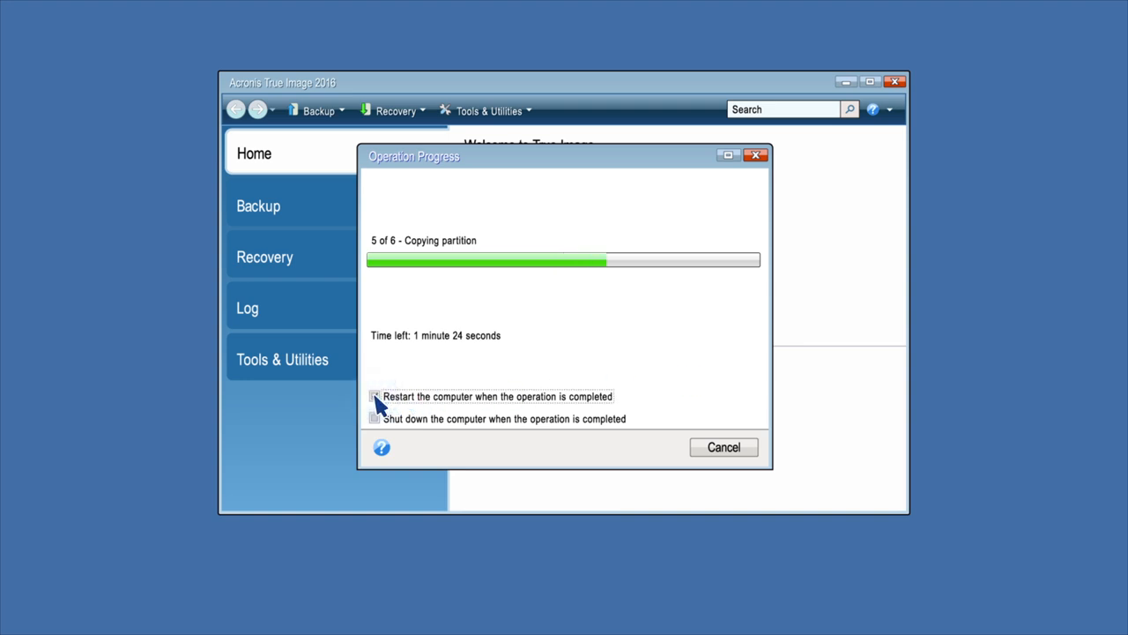